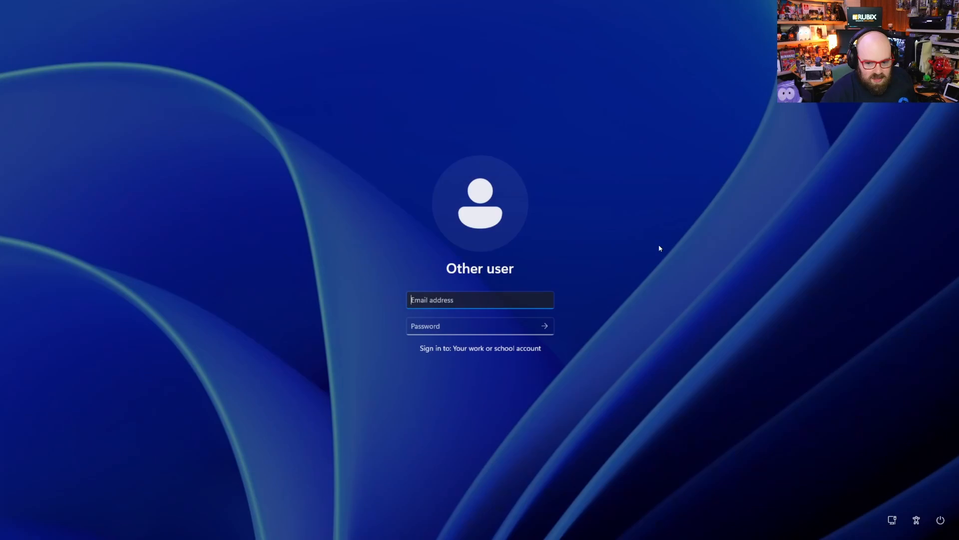
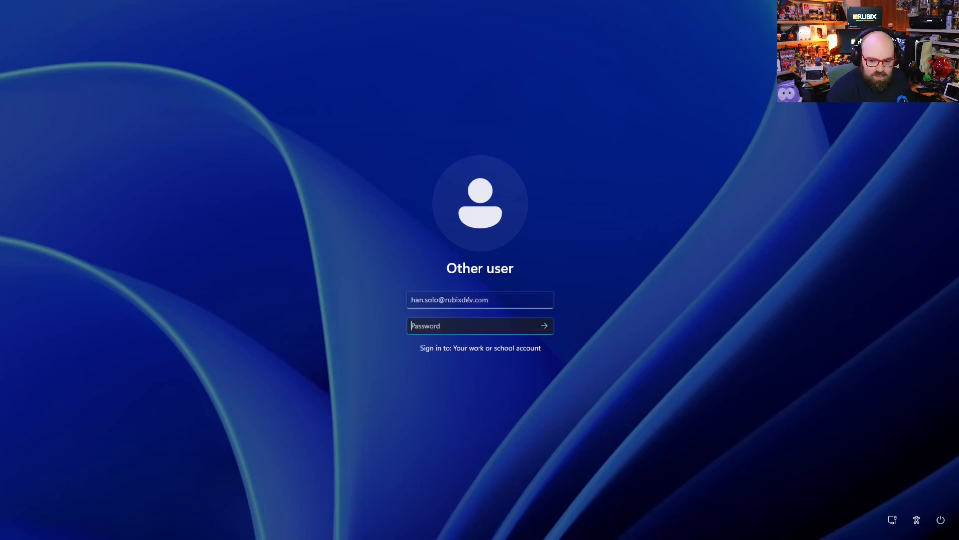
text(password)
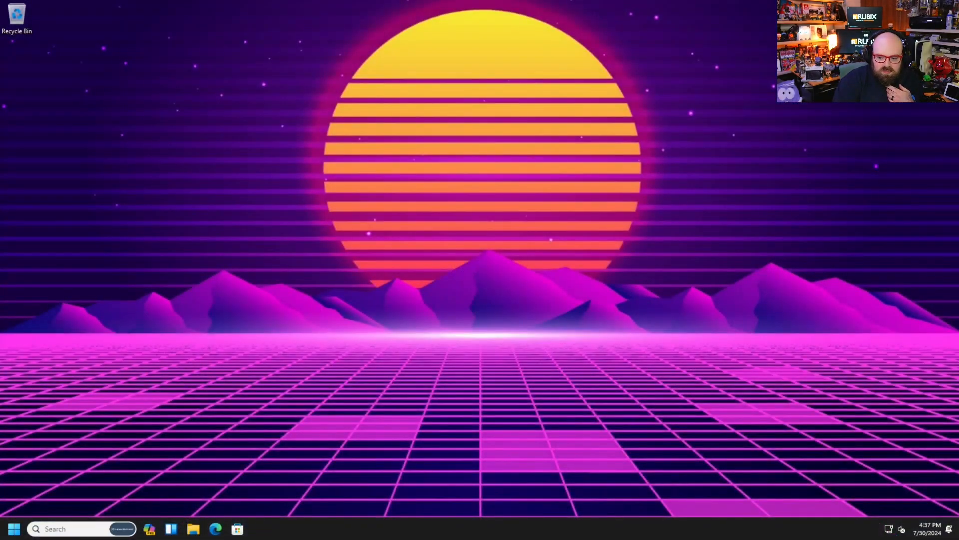
click(13, 529)
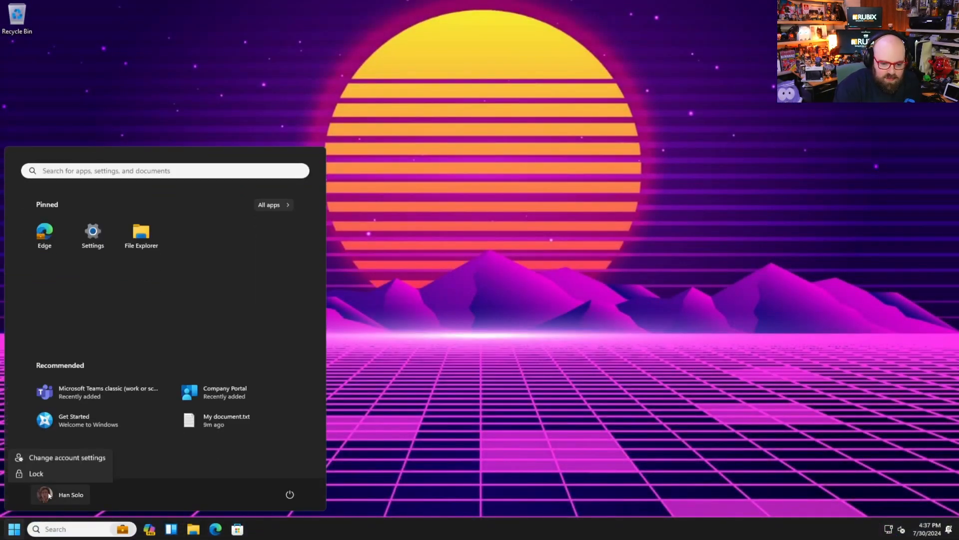
click(66, 457)
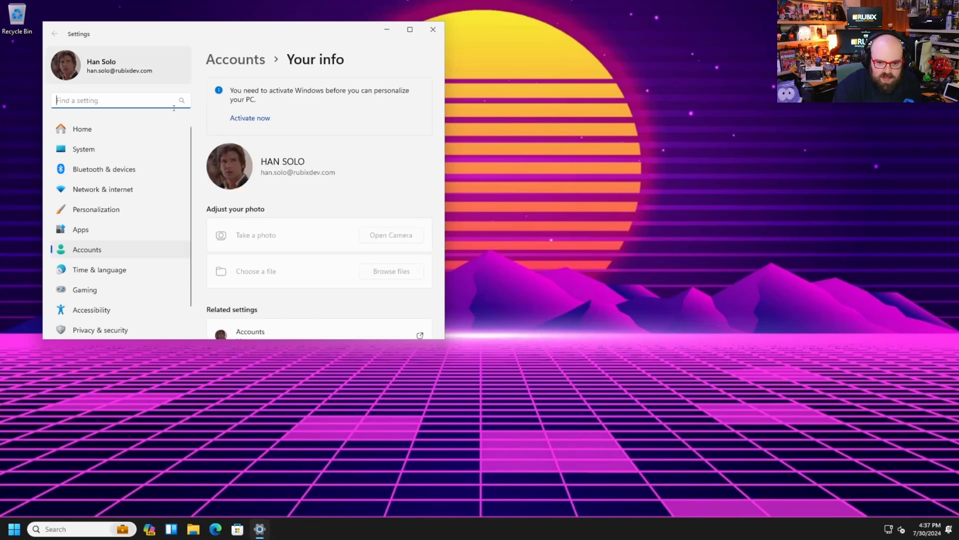
click(54, 34)
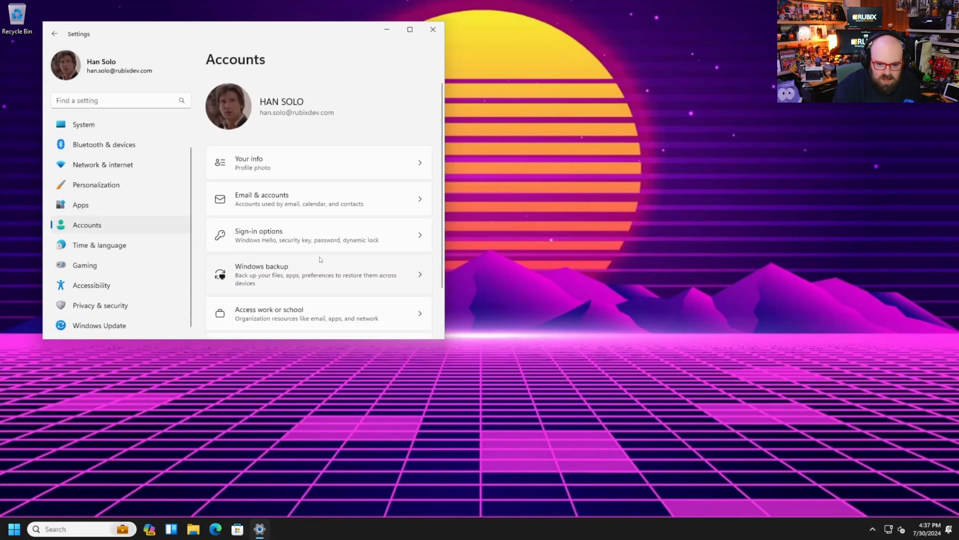
click(318, 314)
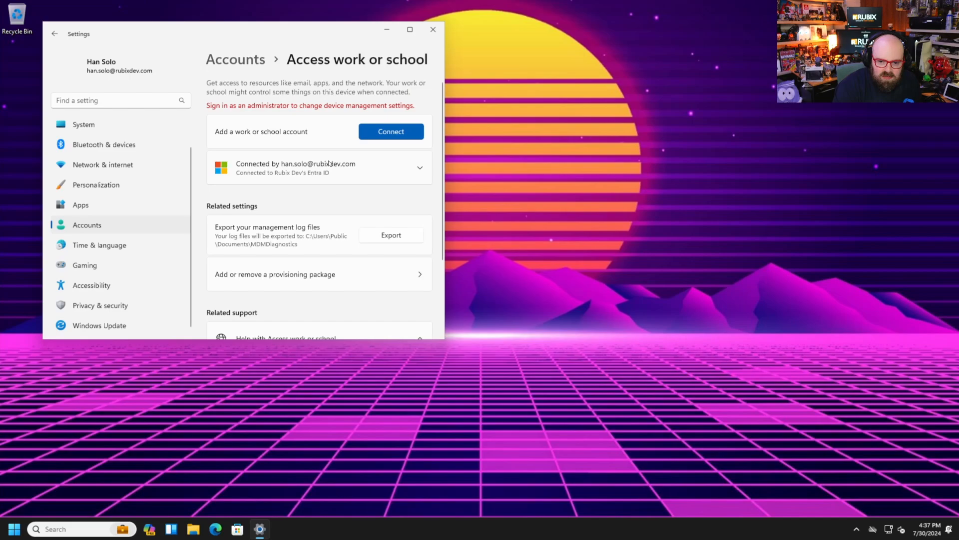
click(419, 167)
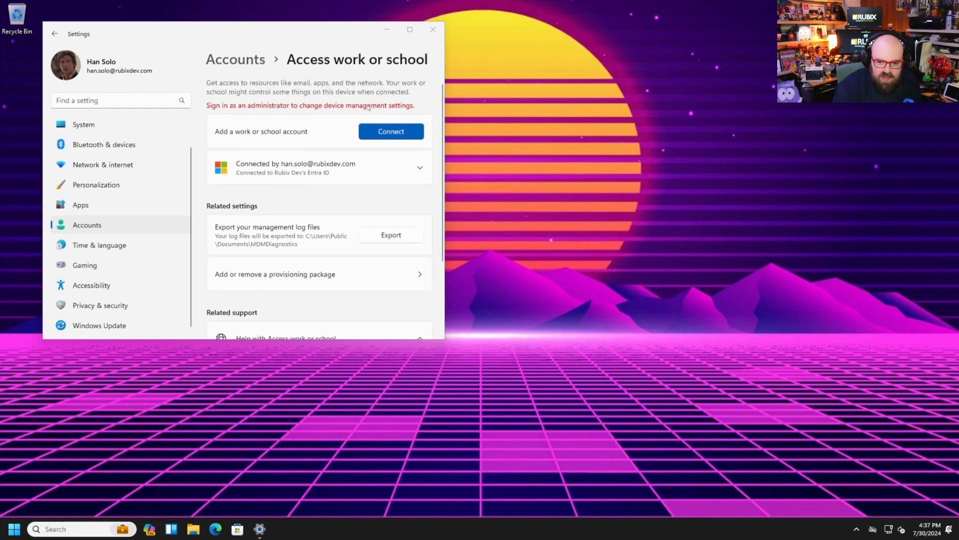
click(433, 29)
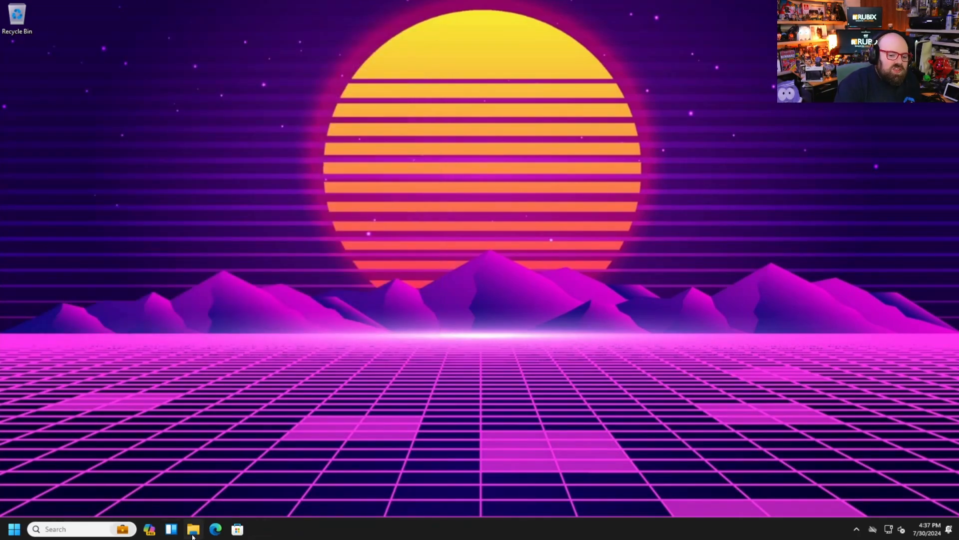
- Browse in File Explorer to the HanSolo user's Documents folder to confirm Important things and My document.txt
click(193, 529)
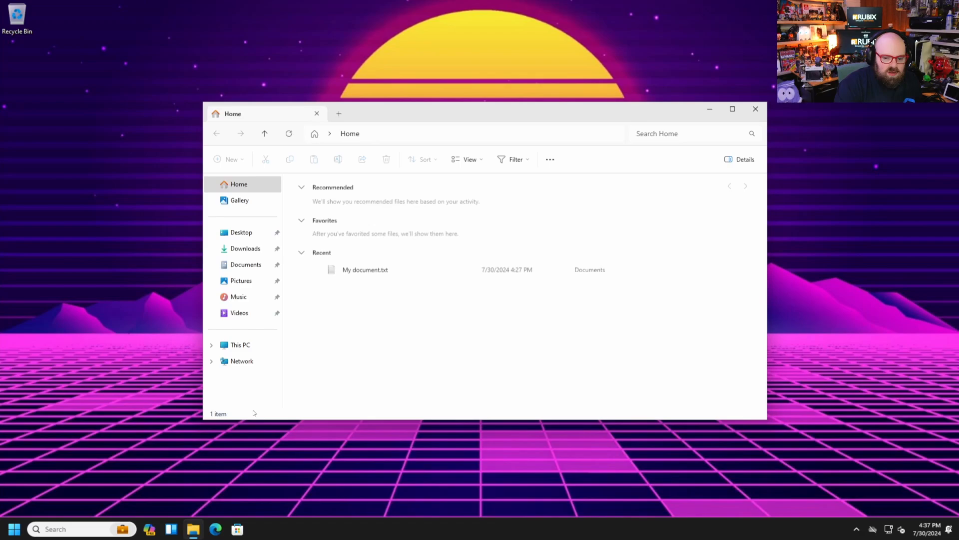
click(240, 344)
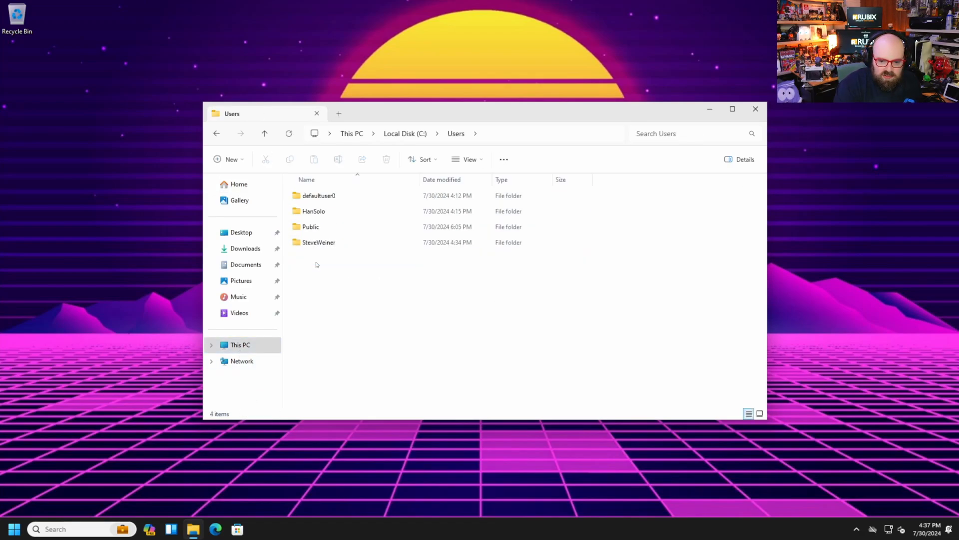
double_click(314, 210)
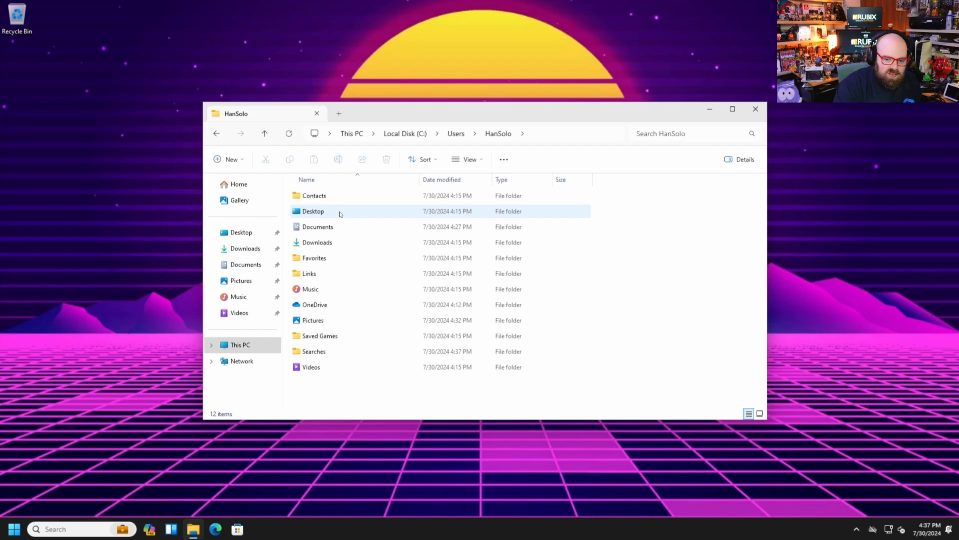
double_click(316, 226)
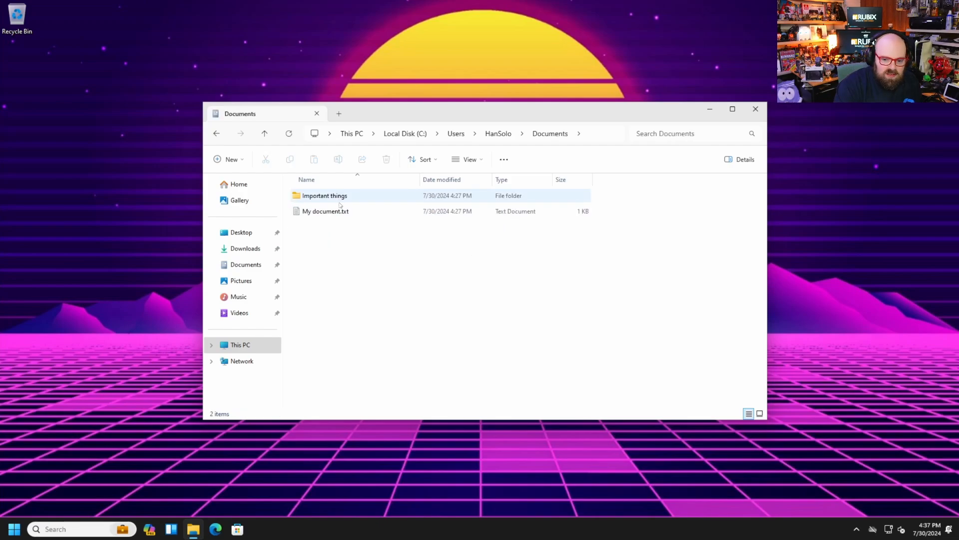
click(368, 290)
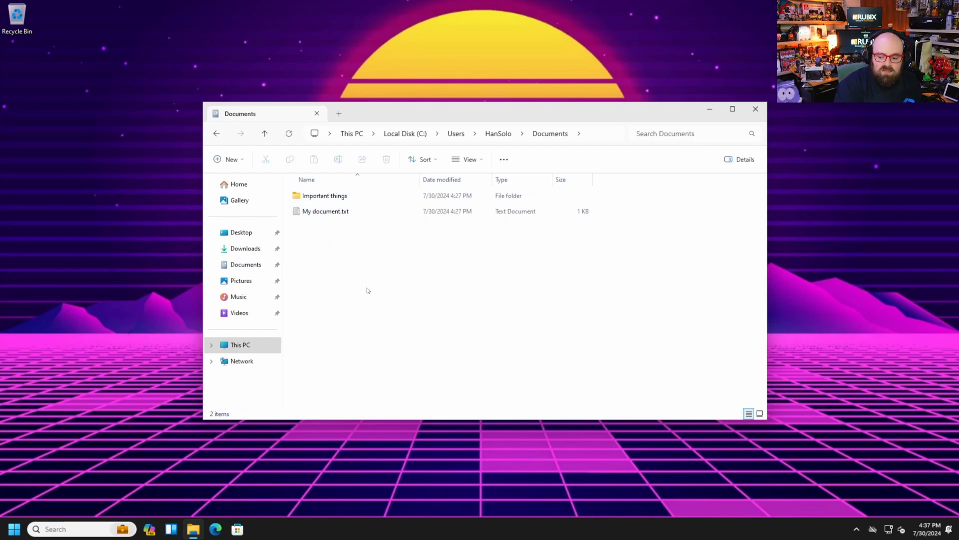
mouse_move(423, 318)
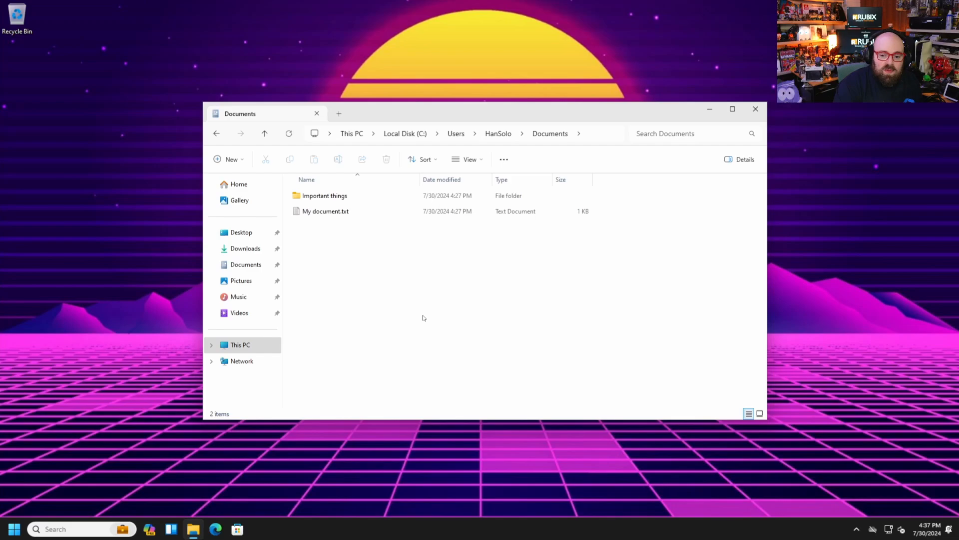
mouse_move(434, 325)
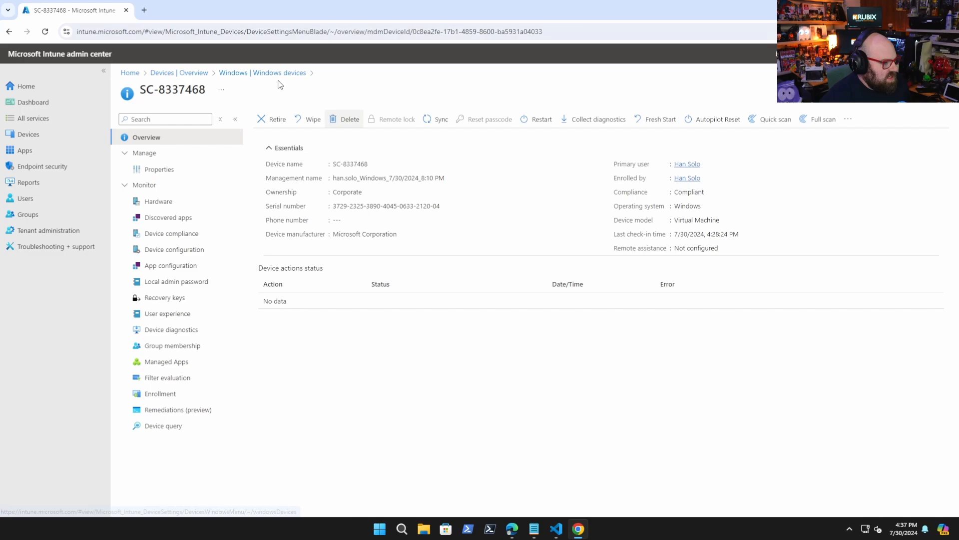
- Confirm the Windows devices list is empty, then go to Windows enrollment settings
click(279, 72)
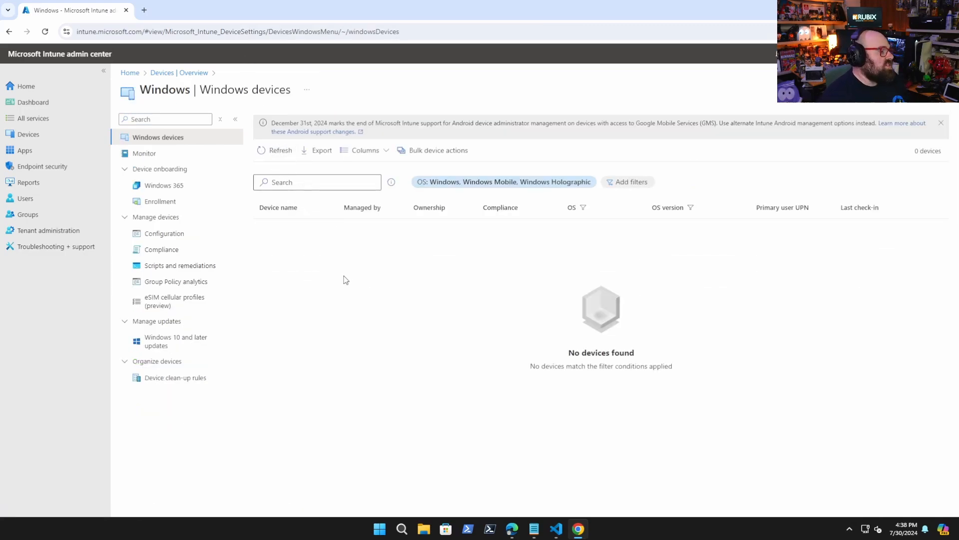
mouse_move(311, 267)
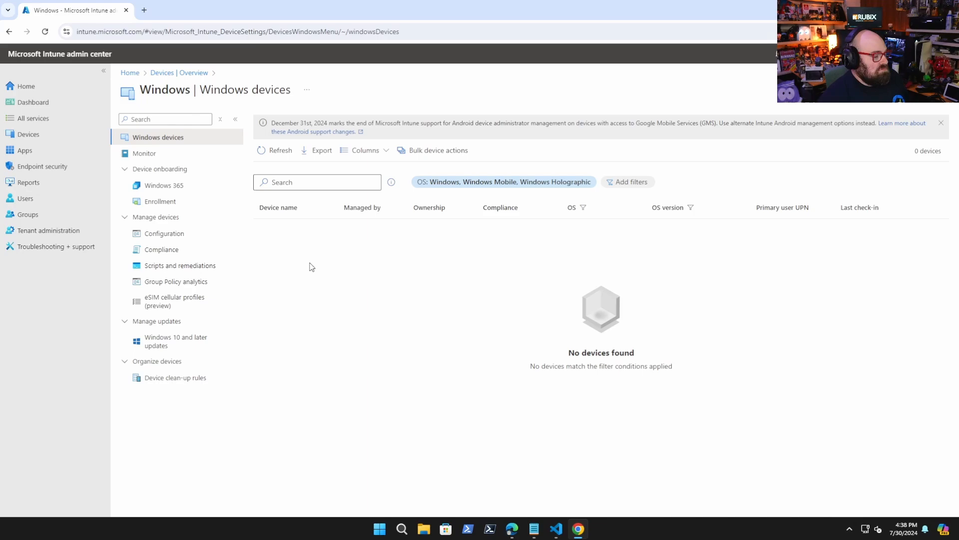
mouse_move(424, 212)
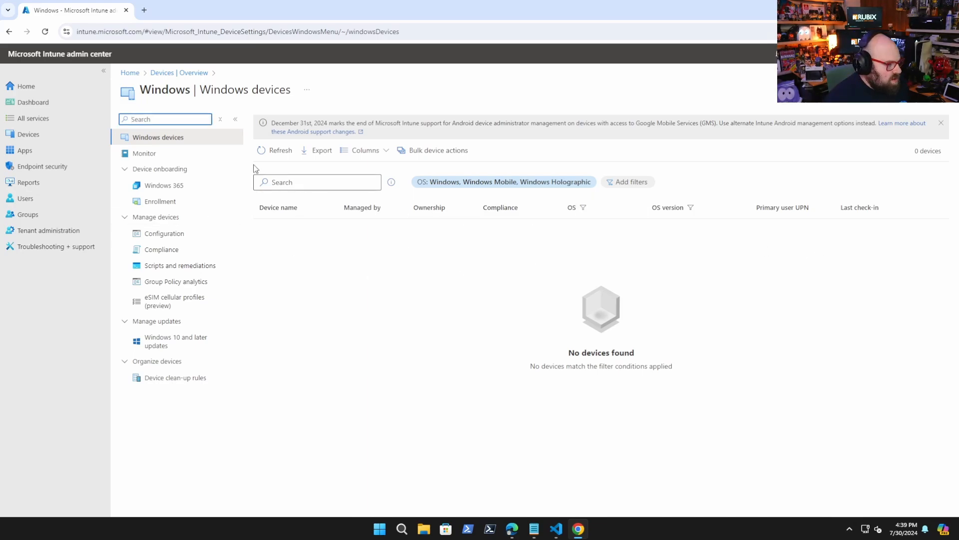
click(160, 201)
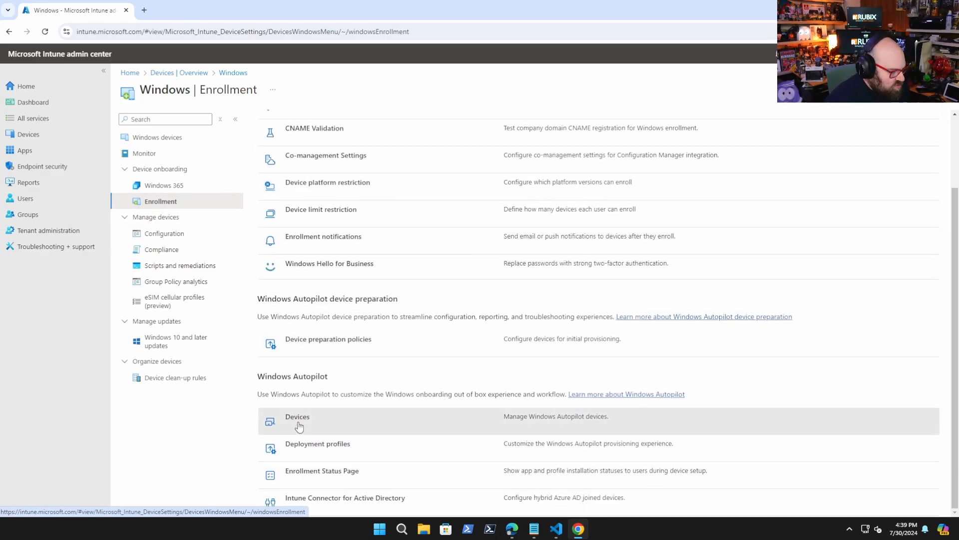
- Open the Windows Autopilot devices list showing the registered virtual machine
click(298, 416)
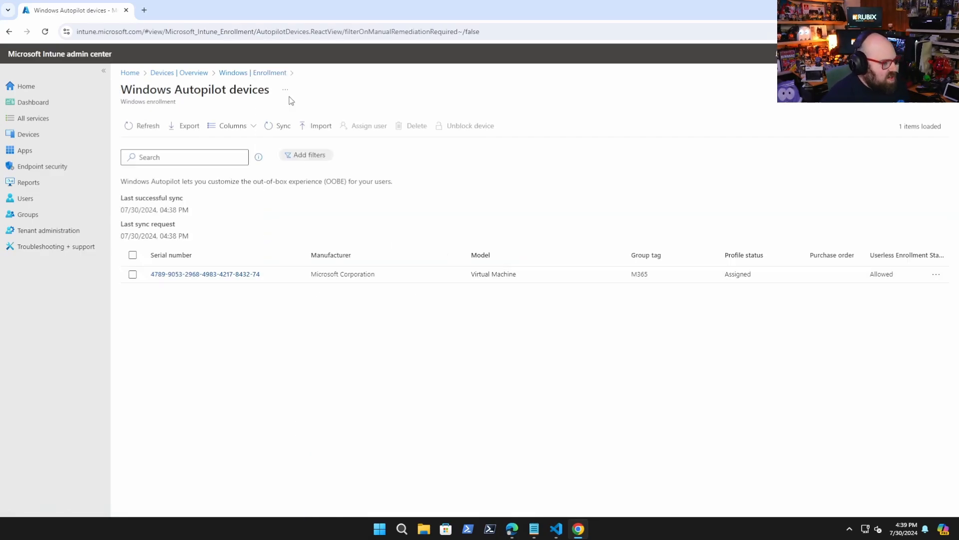
mouse_move(266, 267)
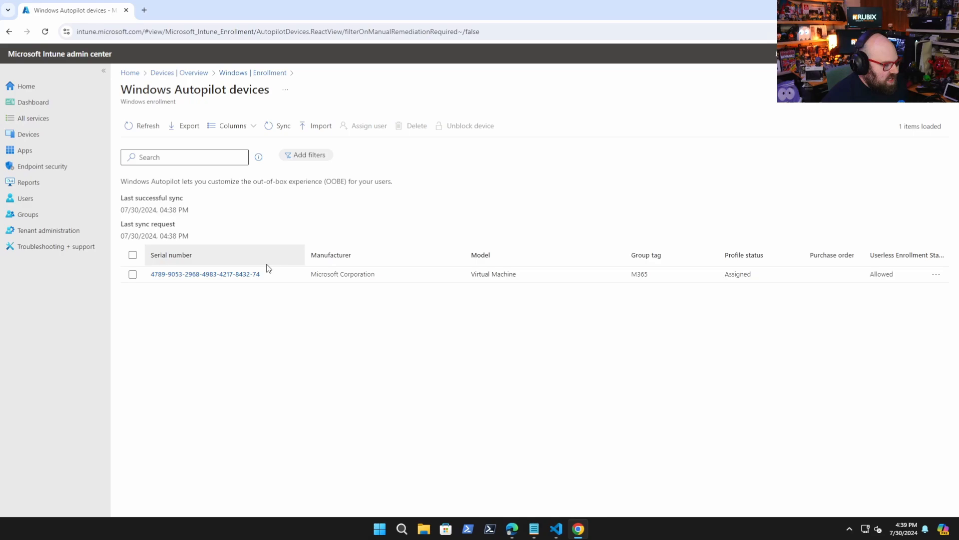
mouse_move(503, 395)
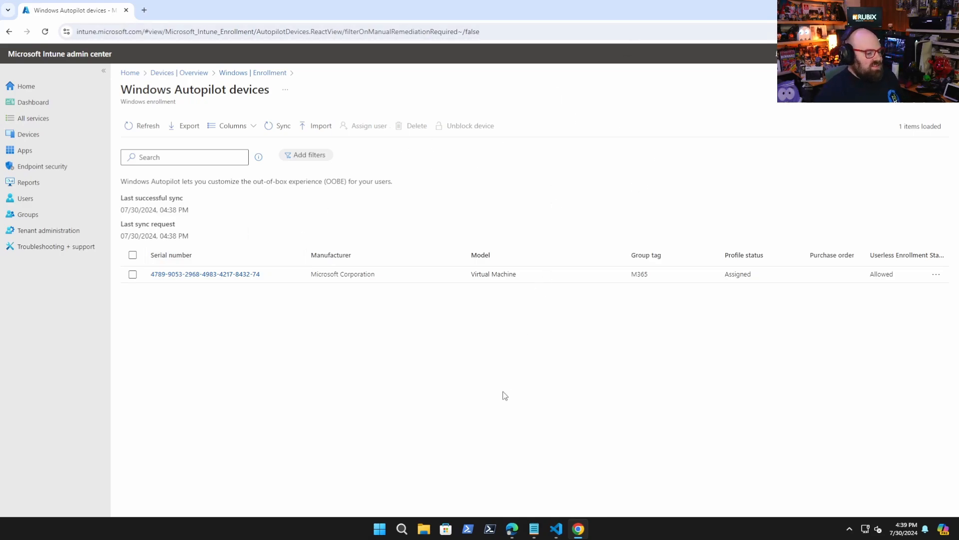